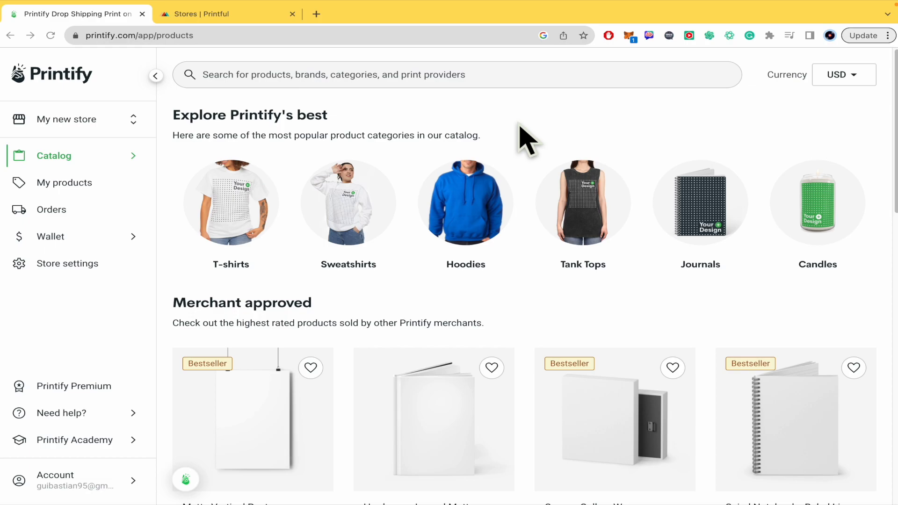
mouse_move(538, 186)
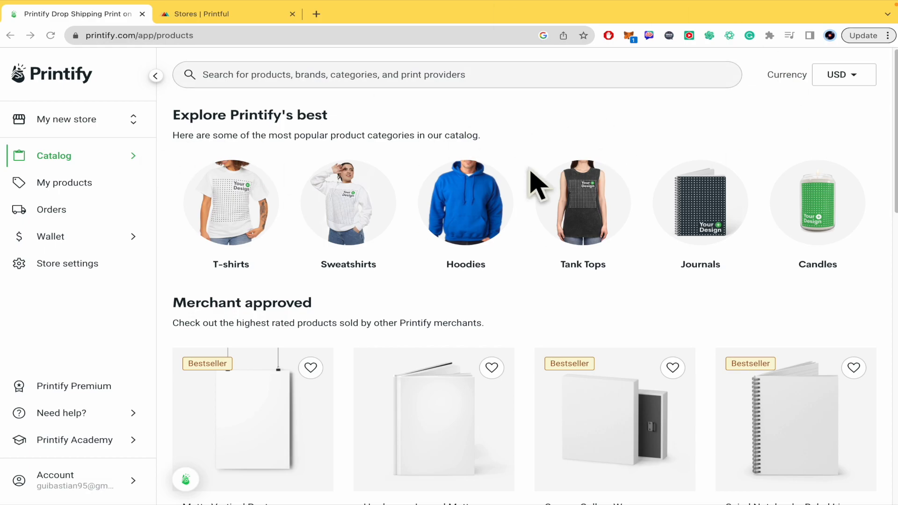
mouse_move(92, 141)
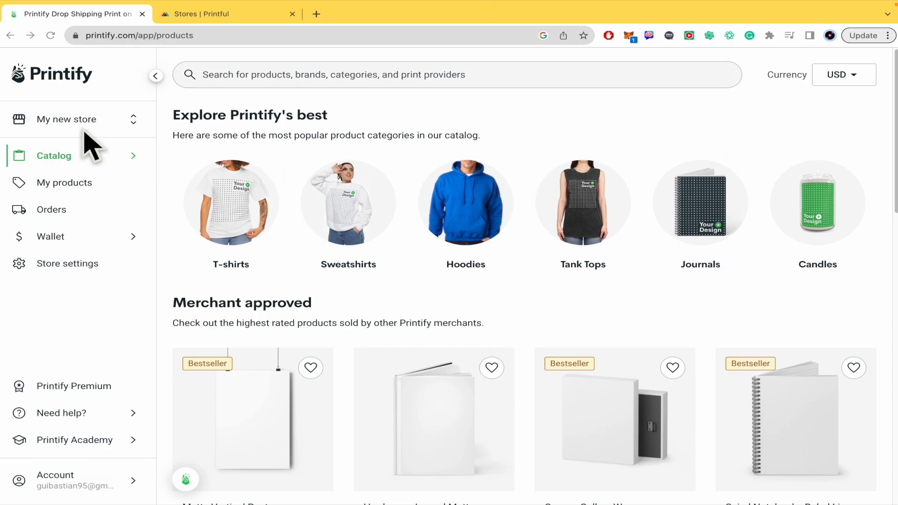
- Go to Store settings for 'My new store' from the left sidebar
click(67, 263)
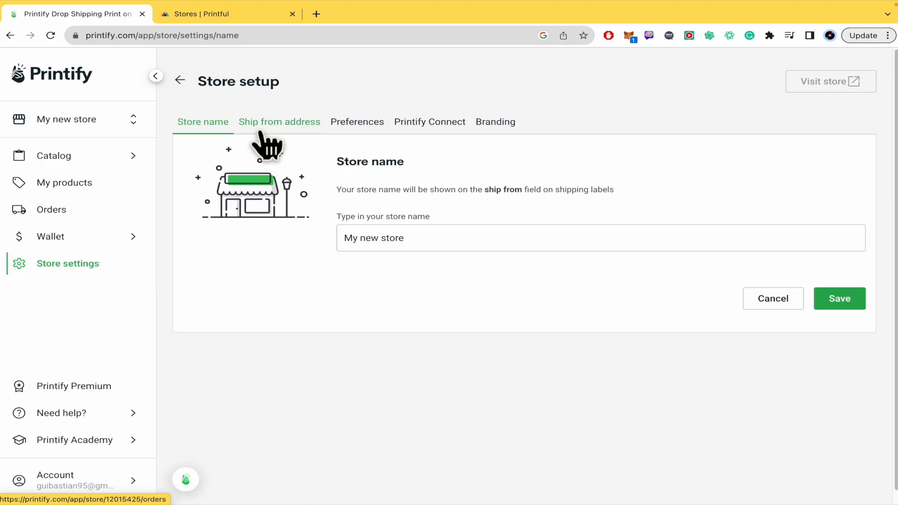
- From the Printify Connect settings, open the Printify Premium subscription page (USD 29.00/month)
click(429, 121)
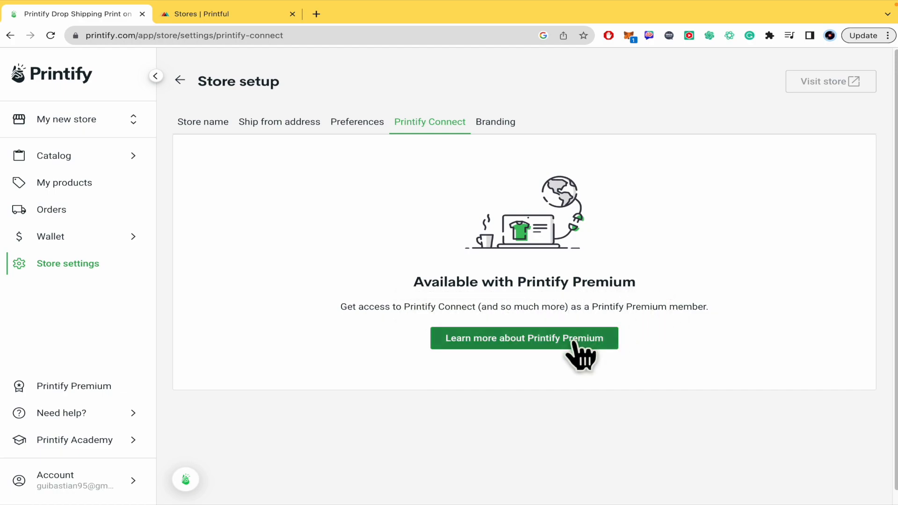
click(523, 337)
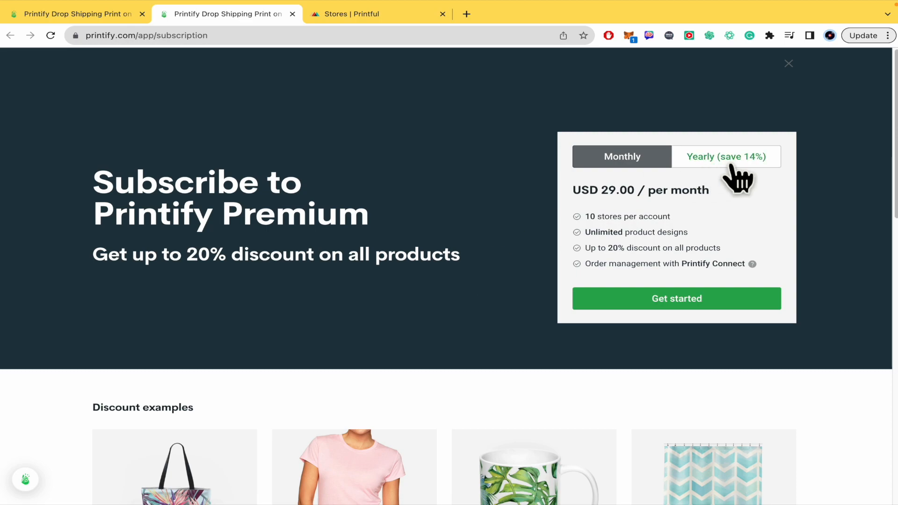
- Switch the Premium card to yearly billing, showing USD 24.99 per month billed annually
click(725, 156)
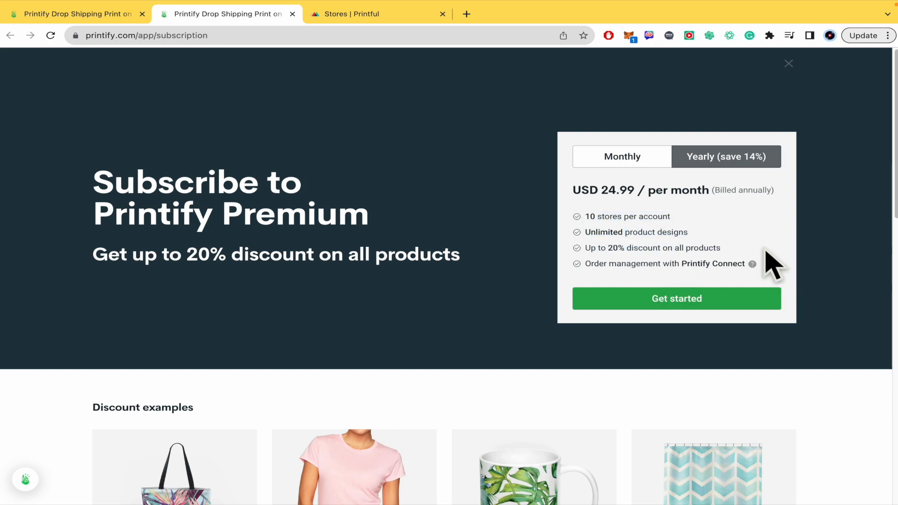
scroll(down, 3)
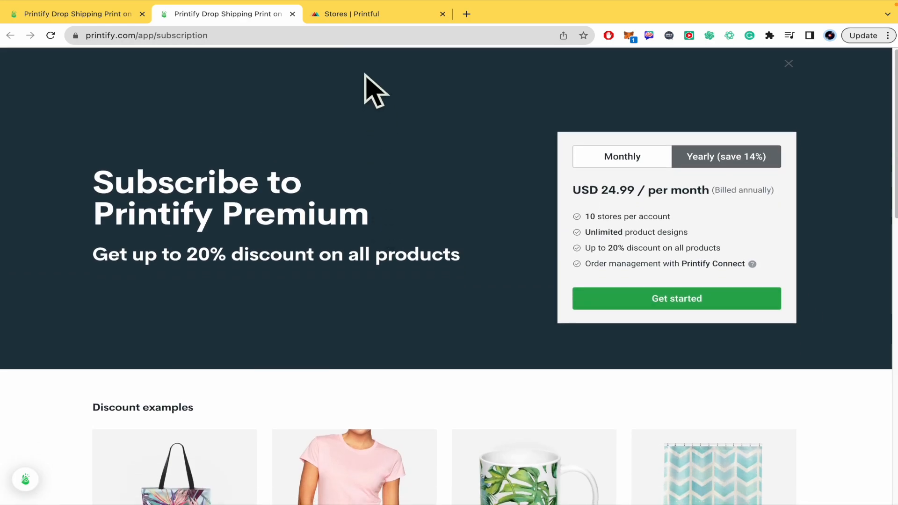
- Switch between the Printful and Printify tabs, ending on the Printful Stores dashboard with WEB WHIZZ
click(375, 14)
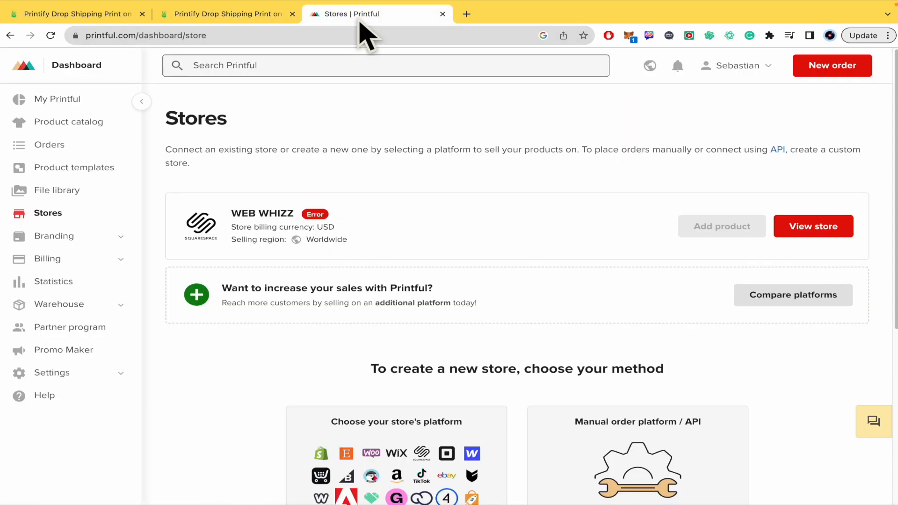
mouse_move(383, 161)
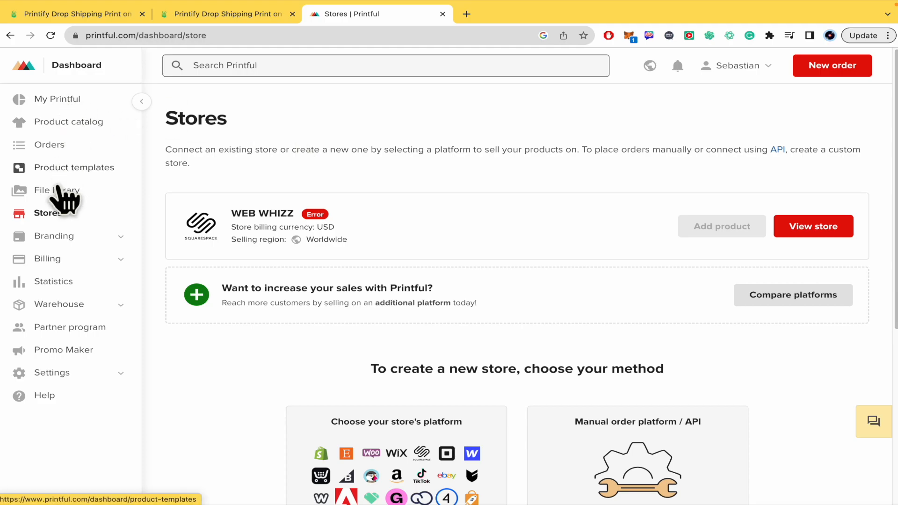
click(225, 14)
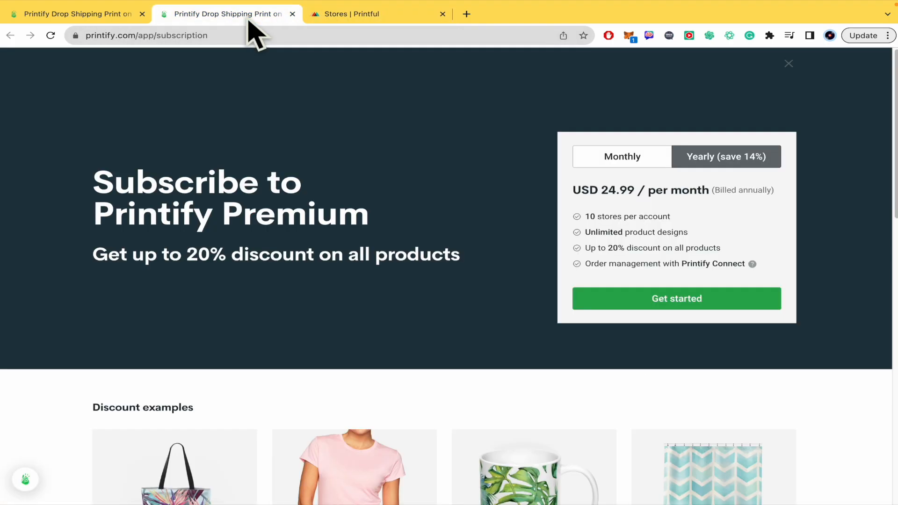
mouse_move(381, 14)
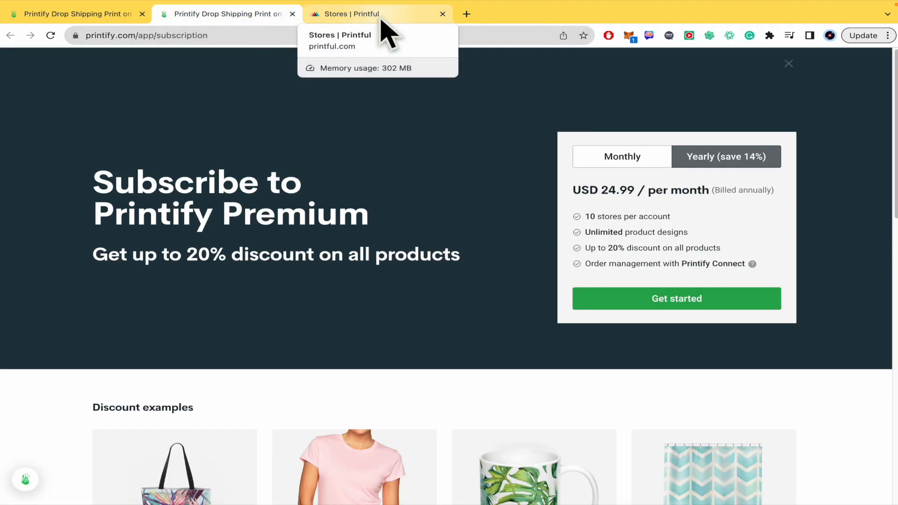
click(377, 13)
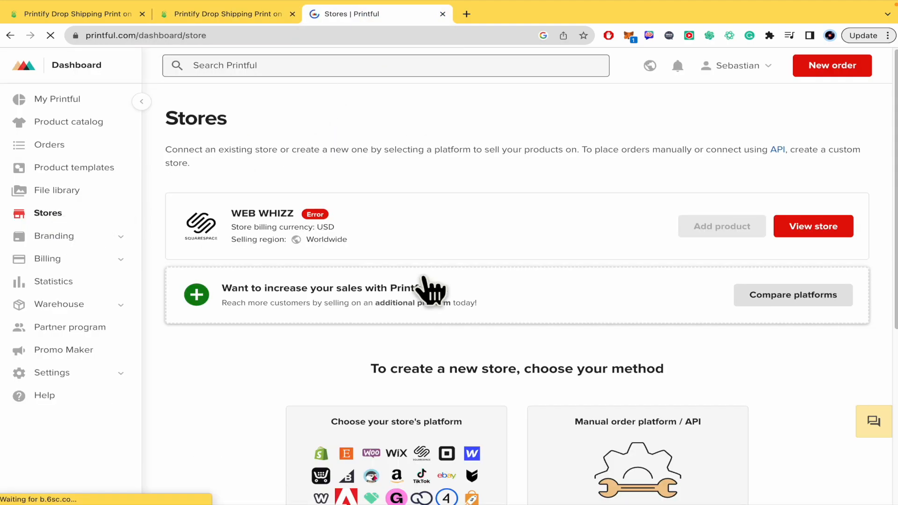
- Start a new Printful store, browse the platform list and choose to connect Shopify
scroll(down, 3)
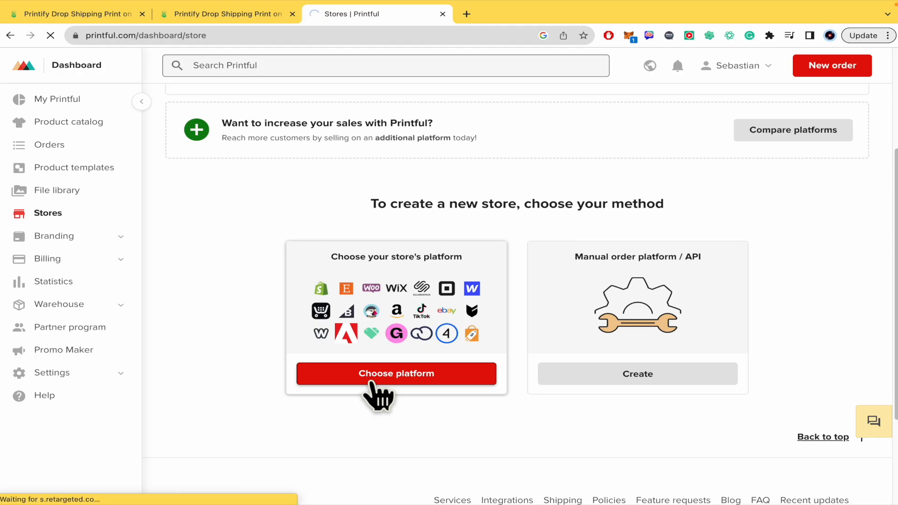
click(395, 373)
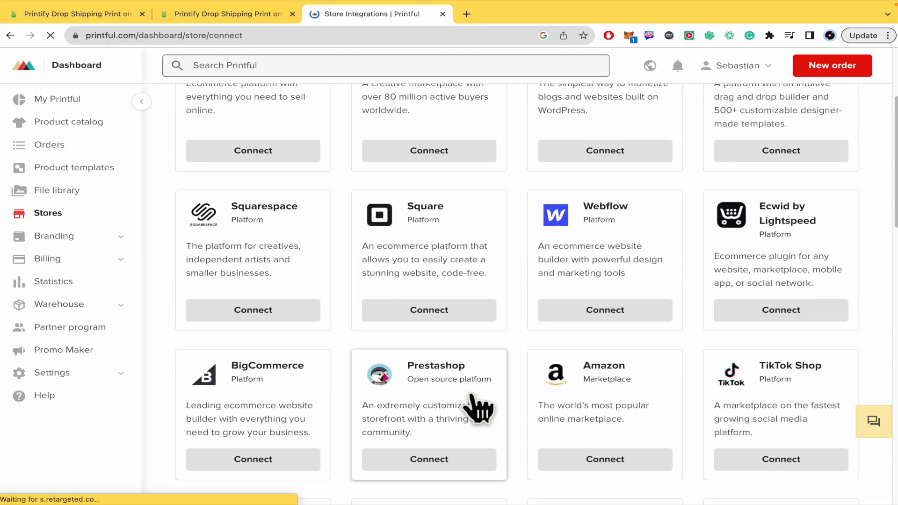
scroll(down, 3)
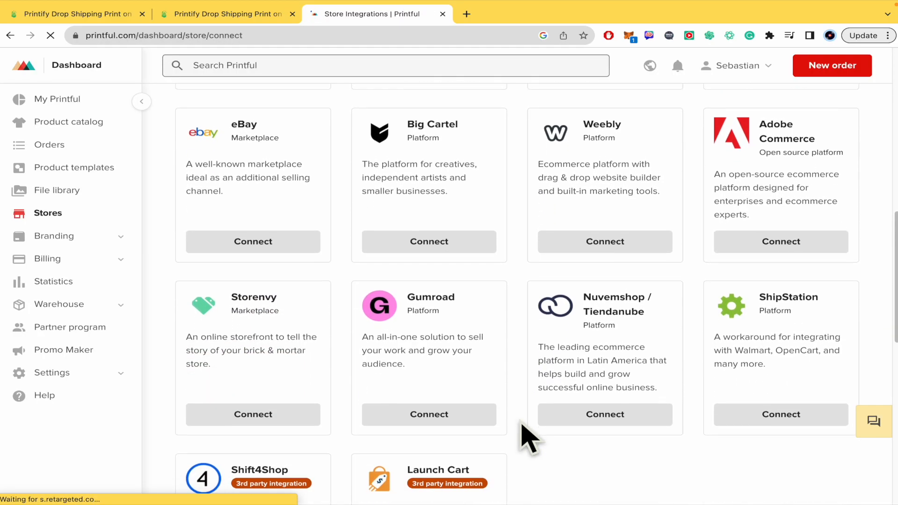
scroll(up, 3)
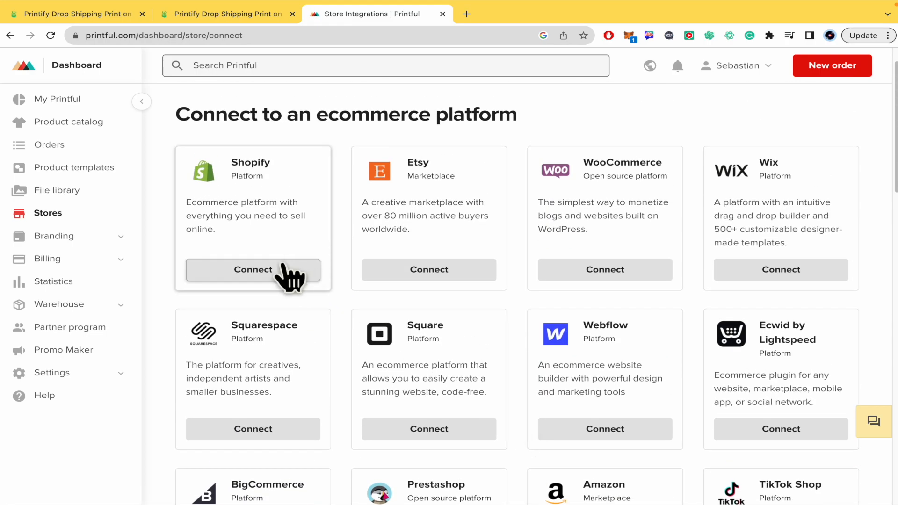
click(253, 269)
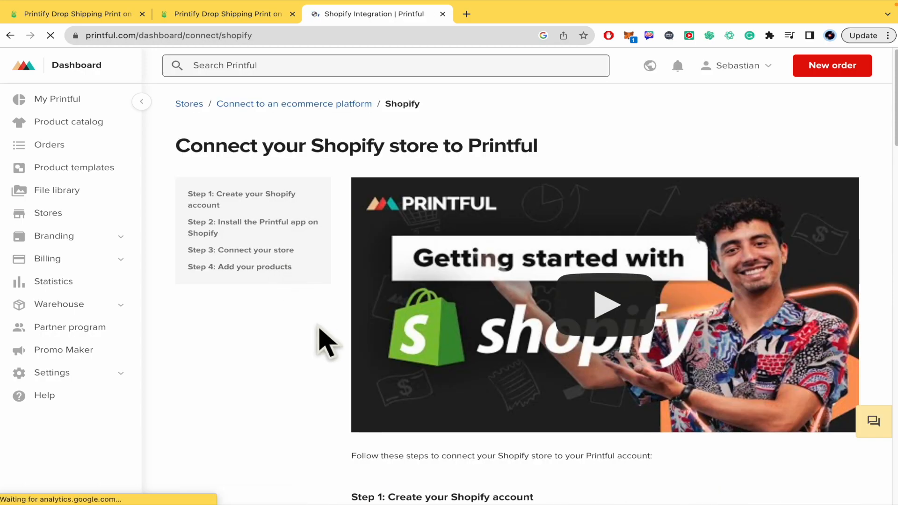
- Get the Printful app from the Shopify App Store, then return to the Printify Premium page
scroll(down, 3)
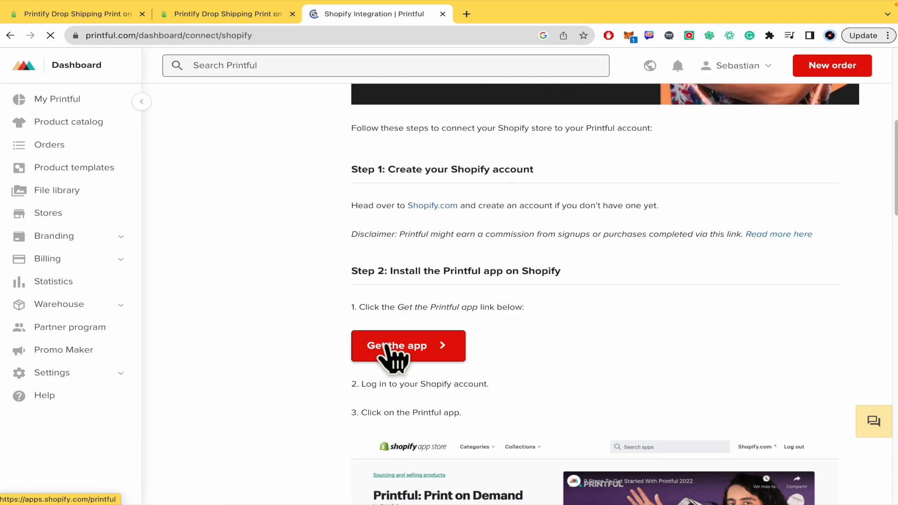
click(408, 345)
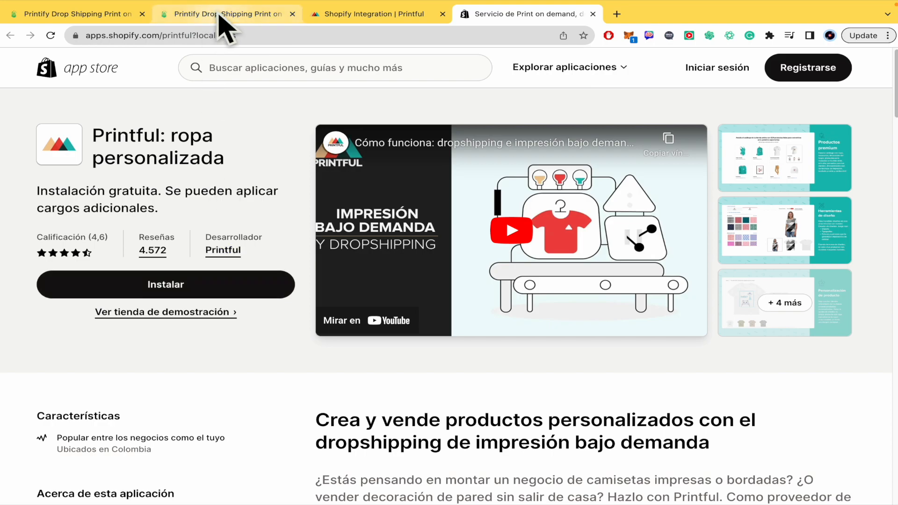
click(225, 14)
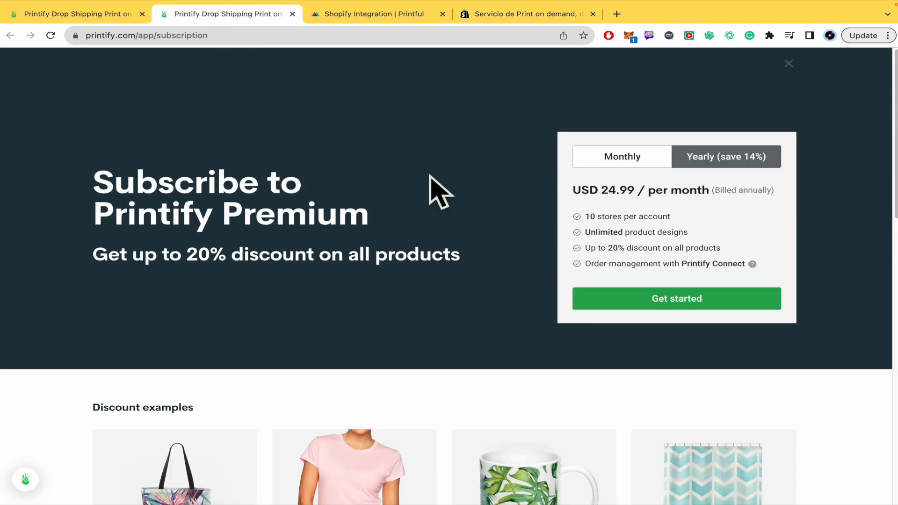